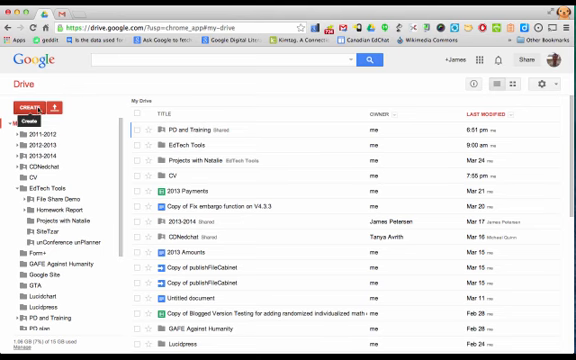
Step: Create a new blank Google Drawings file from Drive
click(36, 104)
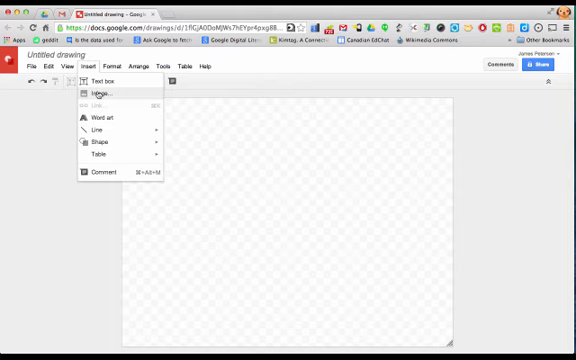
Step: Insert a webcam snapshot of your face as an image on the canvas
click(100, 92)
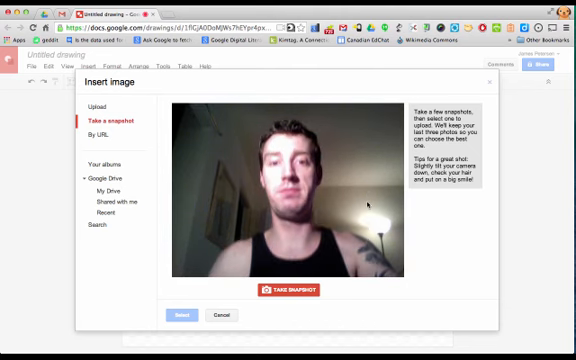
click(288, 290)
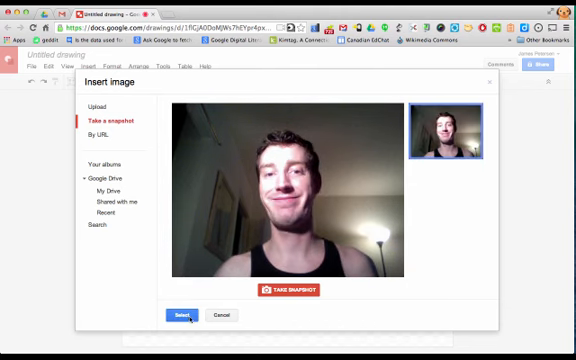
click(184, 316)
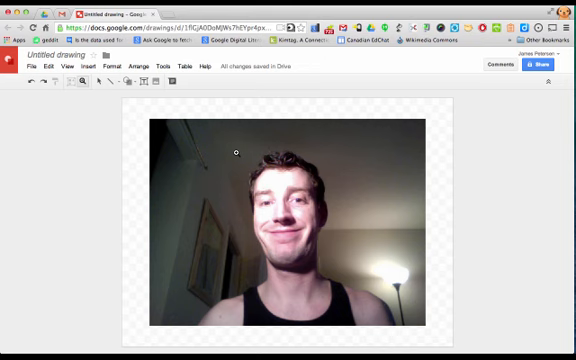
Step: Enlarge the snapshot to fill the canvas and pick the freeform line tool for tracing
drag(236, 152, 340, 278)
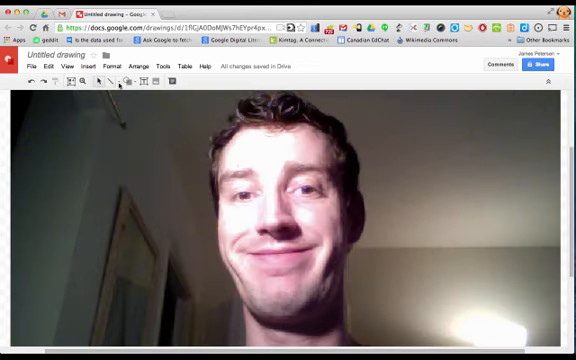
click(114, 82)
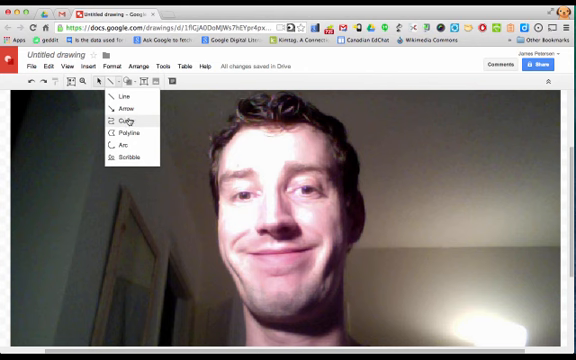
click(124, 116)
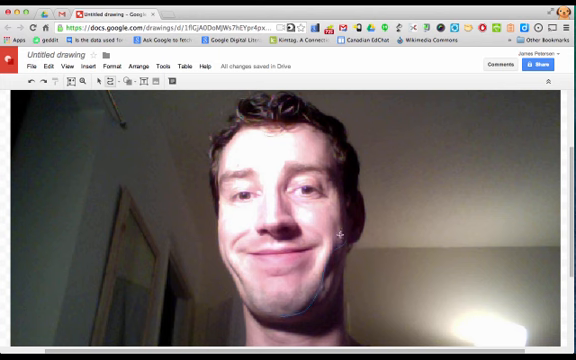
mouse_move(342, 206)
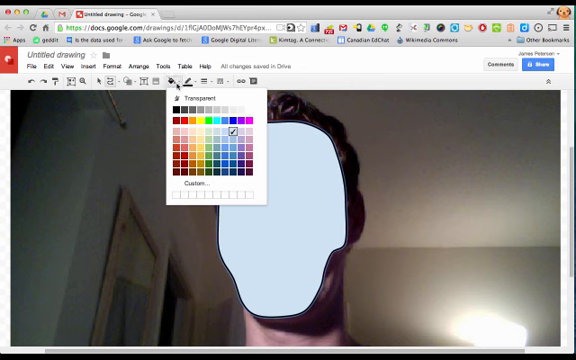
Step: Set the traced face shape's fill to Transparent so the photo shows through
click(194, 96)
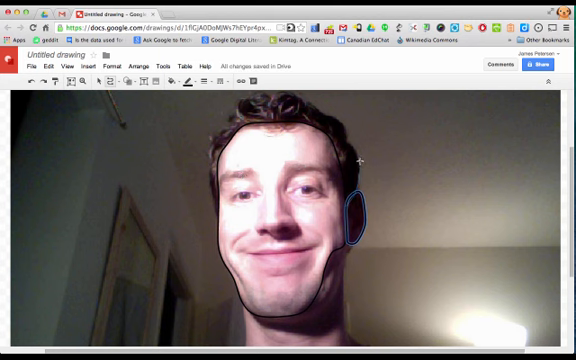
mouse_move(344, 136)
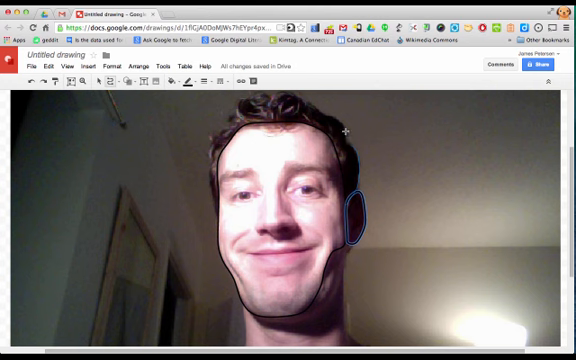
mouse_move(344, 130)
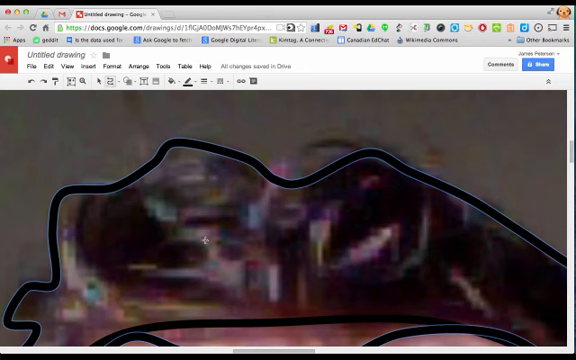
mouse_move(420, 204)
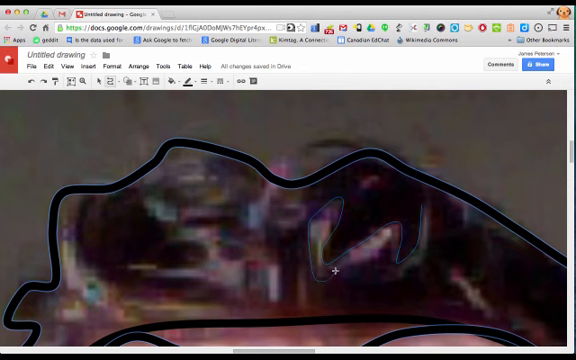
Step: Draw freeform shapes over two hair strands and adjust the new shape's fill
drag(334, 276, 414, 266)
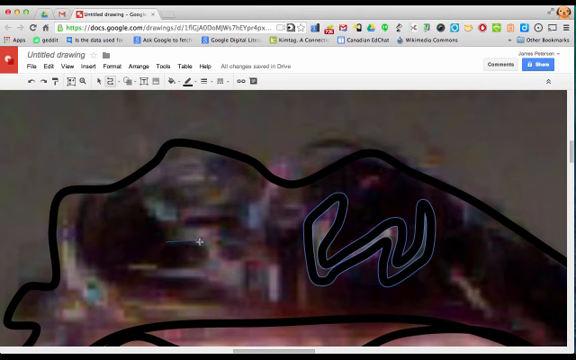
drag(204, 238, 156, 278)
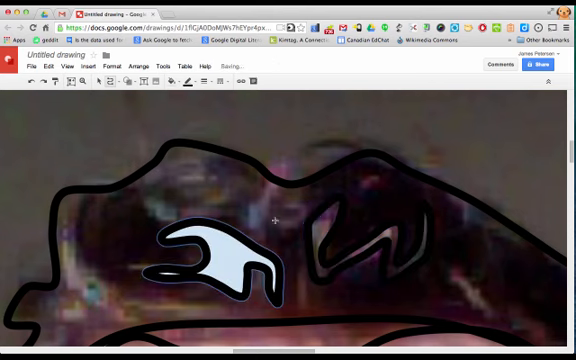
click(176, 80)
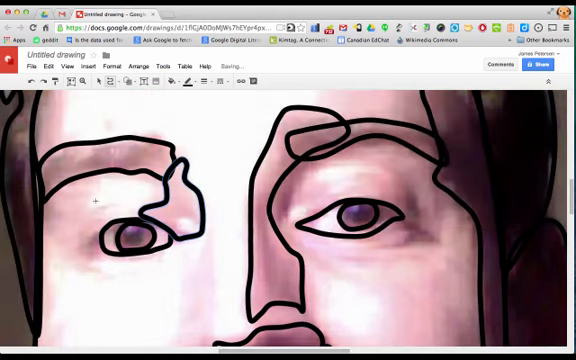
scroll(down, 3)
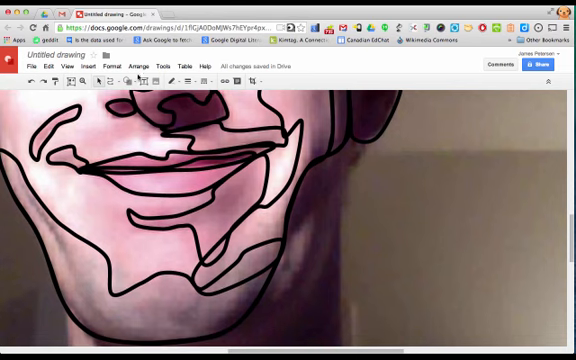
mouse_move(316, 240)
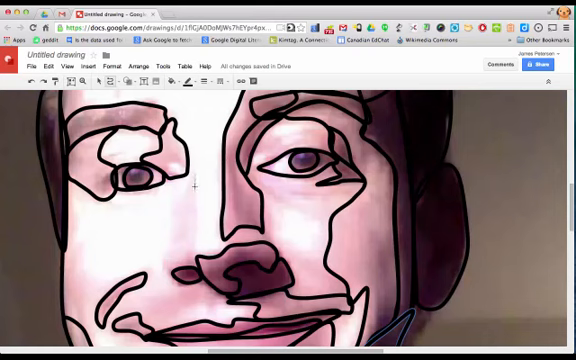
Step: Trace a black shadow contour shape across the face over the photo
drag(194, 176, 174, 232)
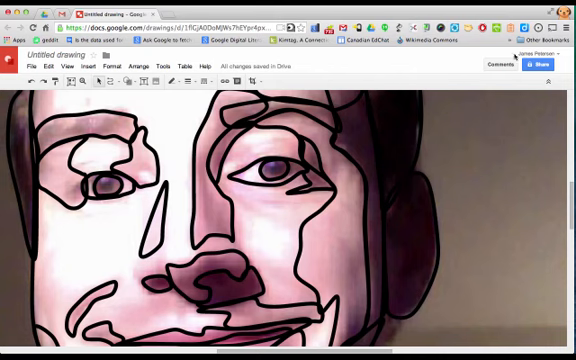
mouse_move(408, 128)
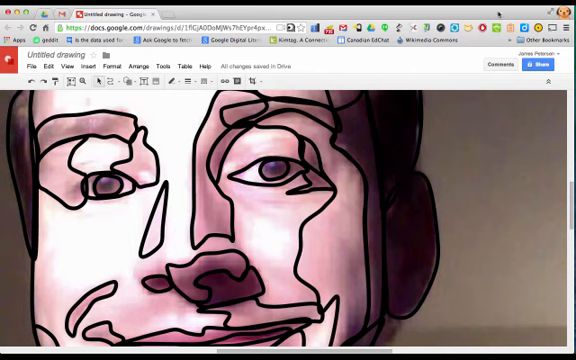
click(272, 172)
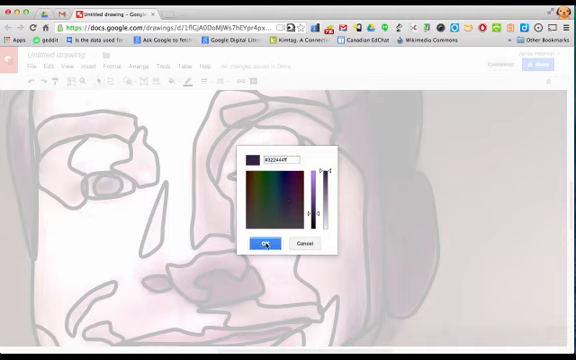
Step: Apply custom semi-transparent skin-tone fills to the selected face pieces
click(262, 244)
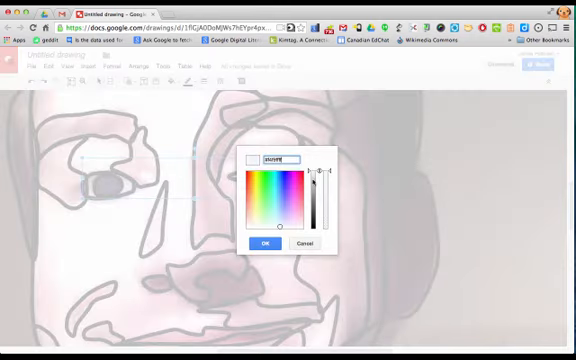
click(264, 244)
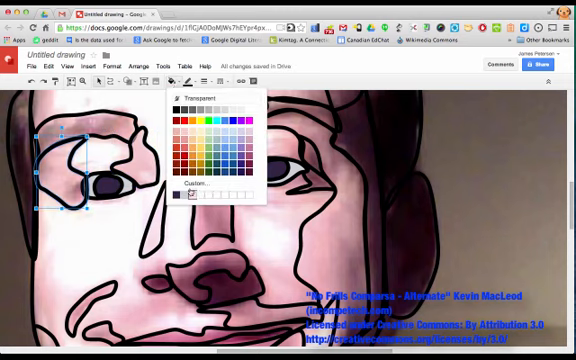
click(196, 188)
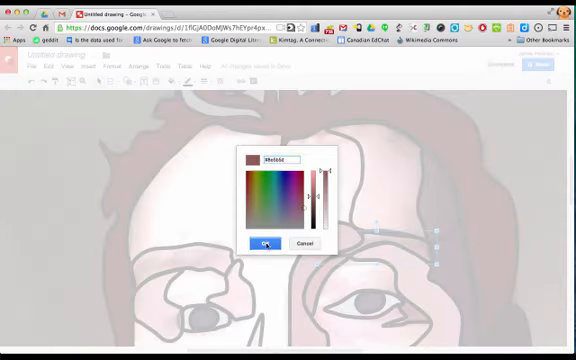
Step: Fill more face pieces with custom dark reddish-brown, red and maroon shades
click(264, 244)
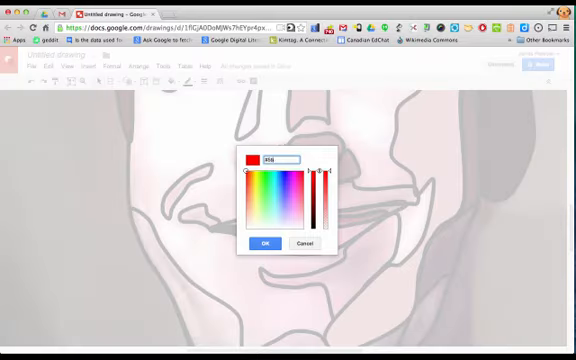
click(264, 244)
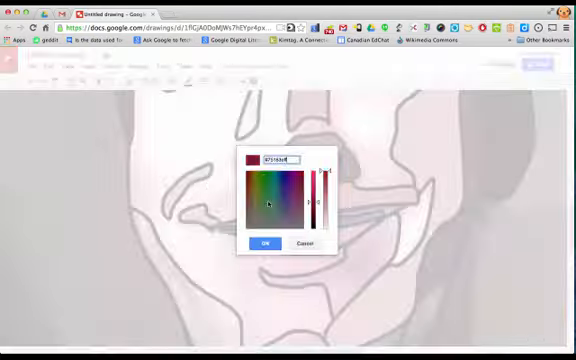
click(264, 244)
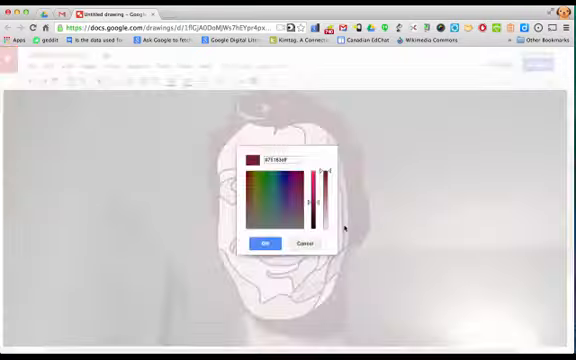
Step: Fill the mouth and shading pieces with custom light grey and grey-pink shades
click(262, 244)
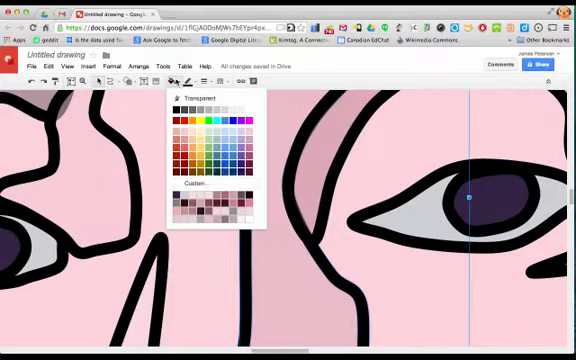
click(204, 184)
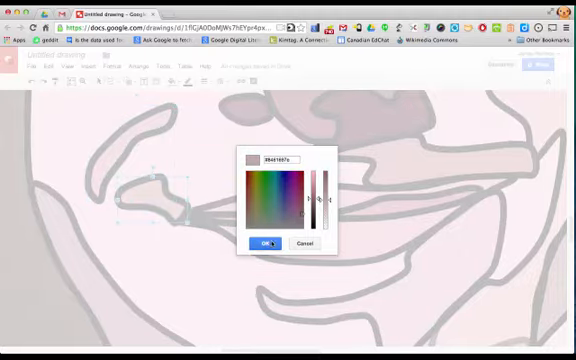
click(266, 244)
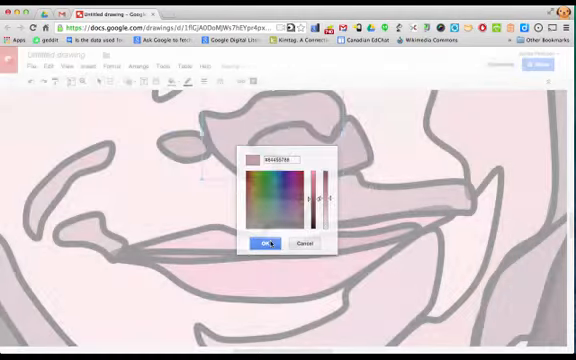
click(260, 244)
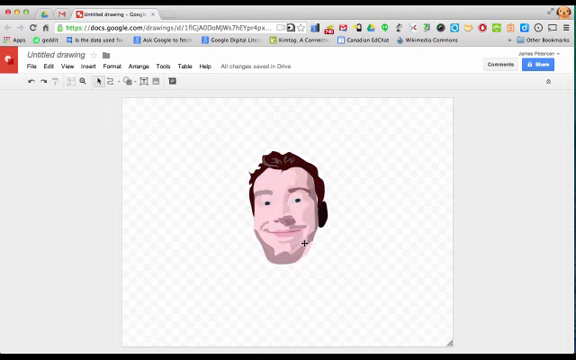
mouse_move(116, 84)
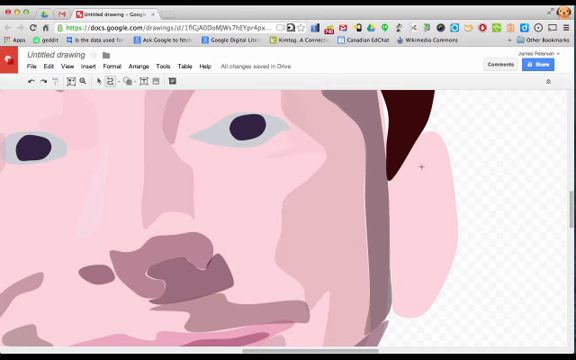
drag(422, 160, 408, 290)
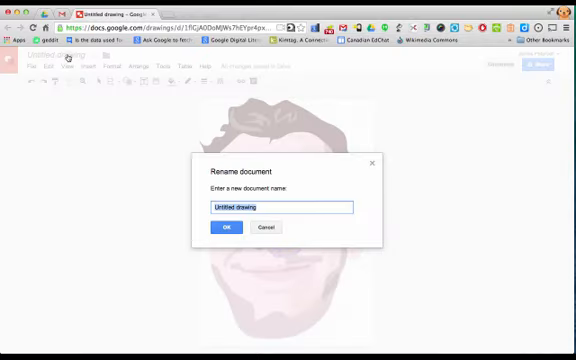
Step: Rename the drawing 'Self Portrait' and give the hair a dark brown custom fill
click(224, 228)
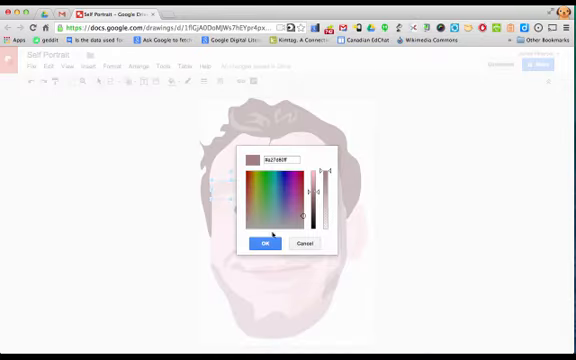
click(264, 244)
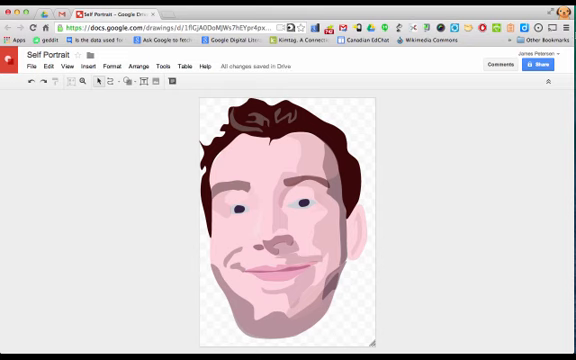